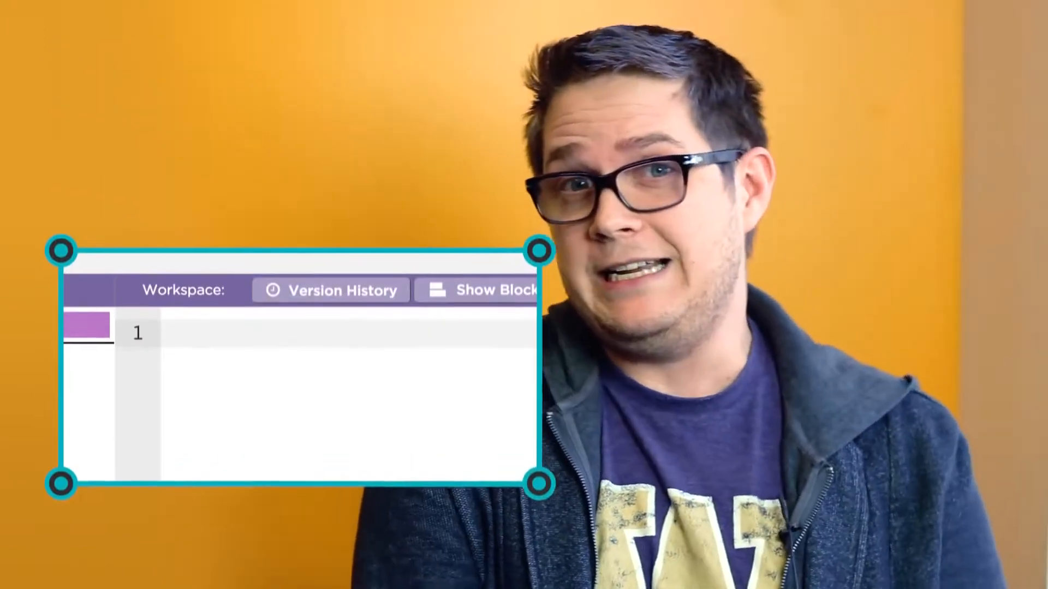
# Declare var banana; then replace it with var score; and start declaring lives on line 2.
pyautogui.write('var hors')
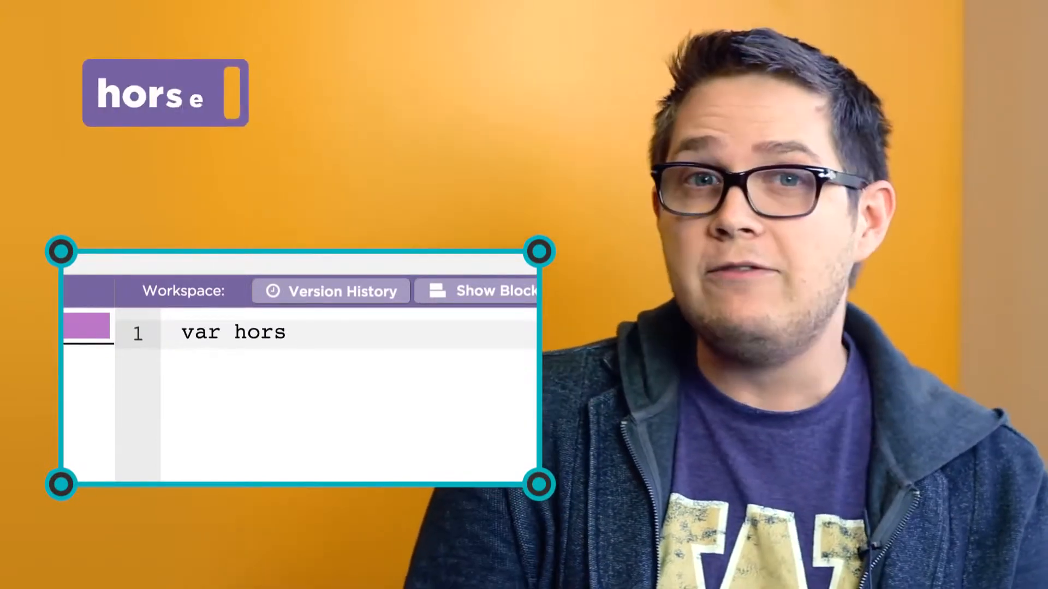
pyautogui.press('Backspace')
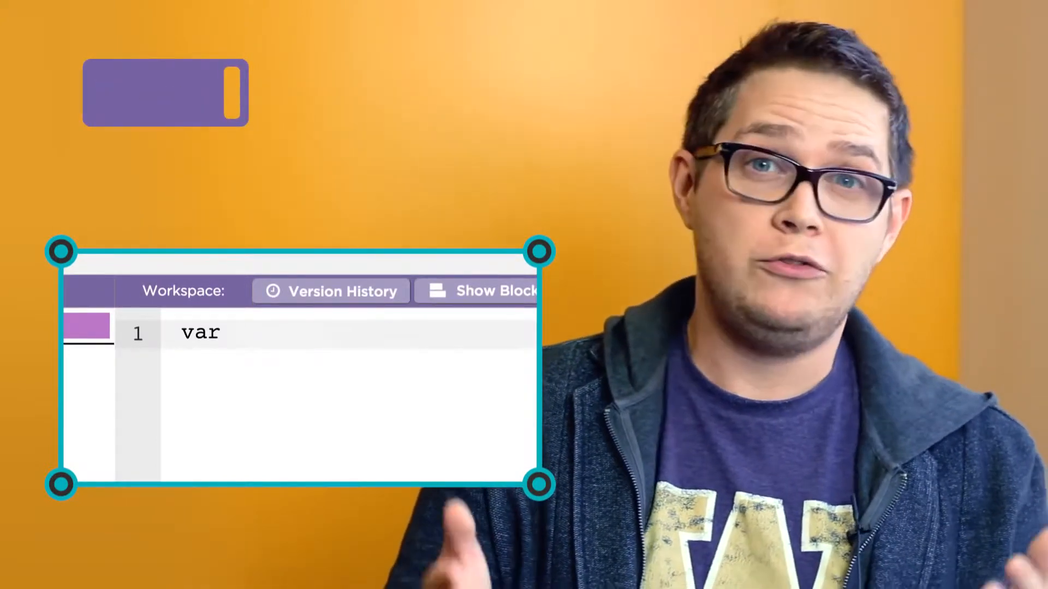
pyautogui.write('banana;')
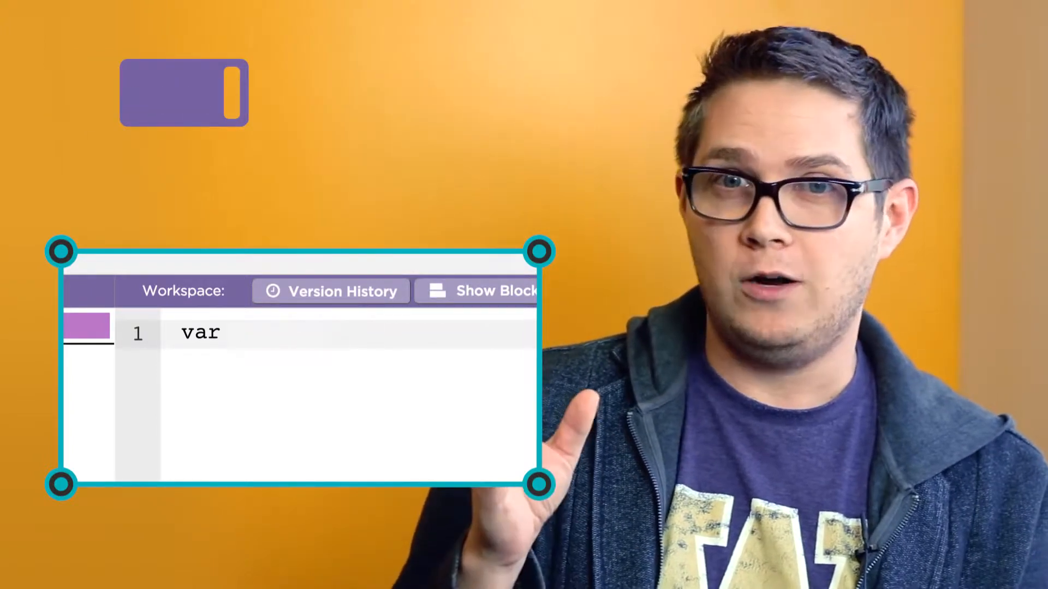
pyautogui.write('score;')
pyautogui.write('var lives;')
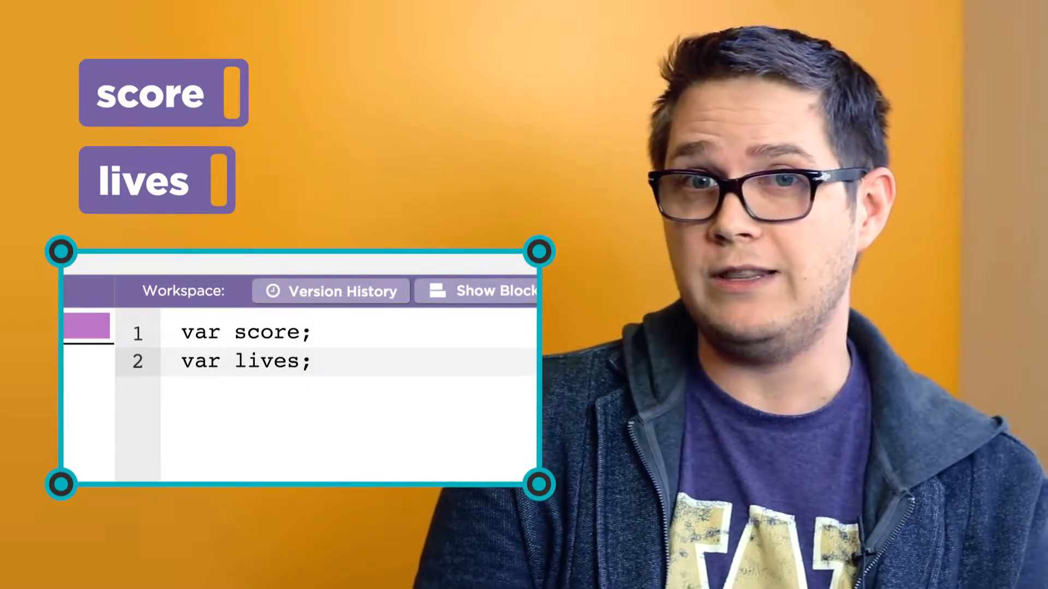
pyautogui.write('score = 0;')
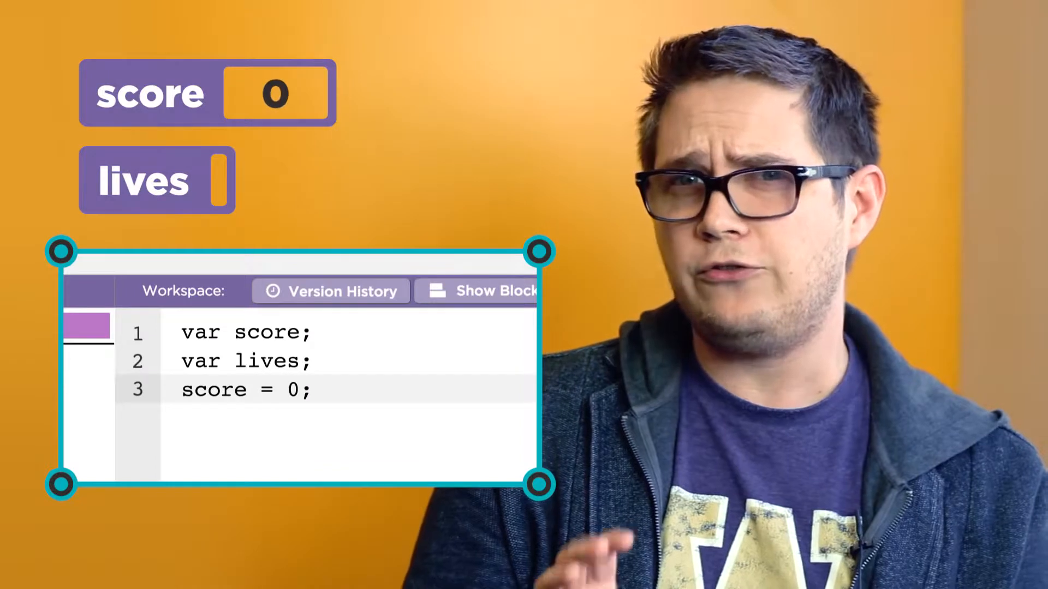
# Finish typing var lives; on line 2 before the editor is cleared back to var.
pyautogui.write('live')
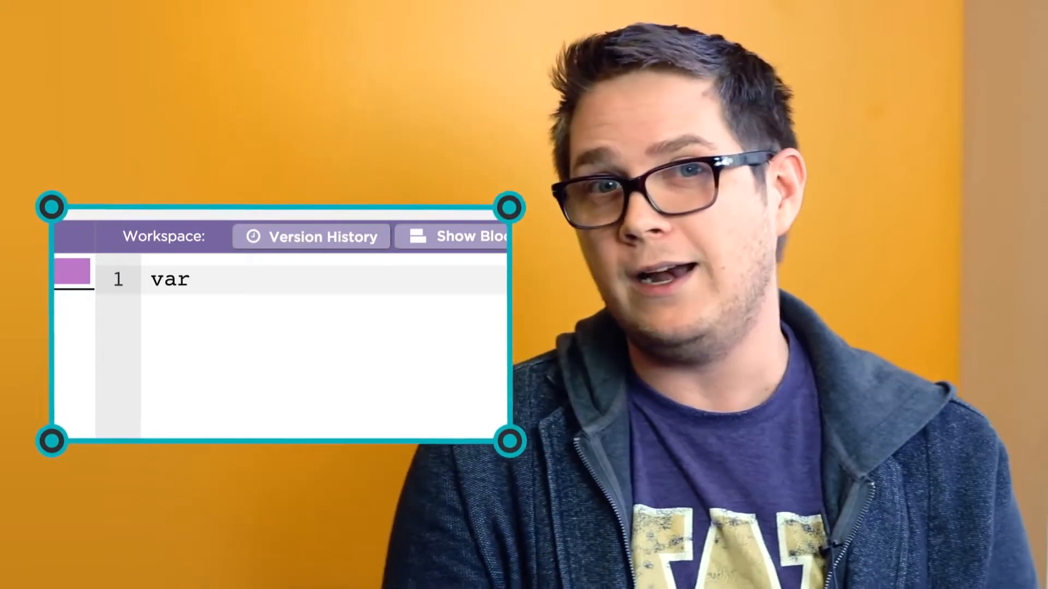
pyautogui.write('lives = 3;')
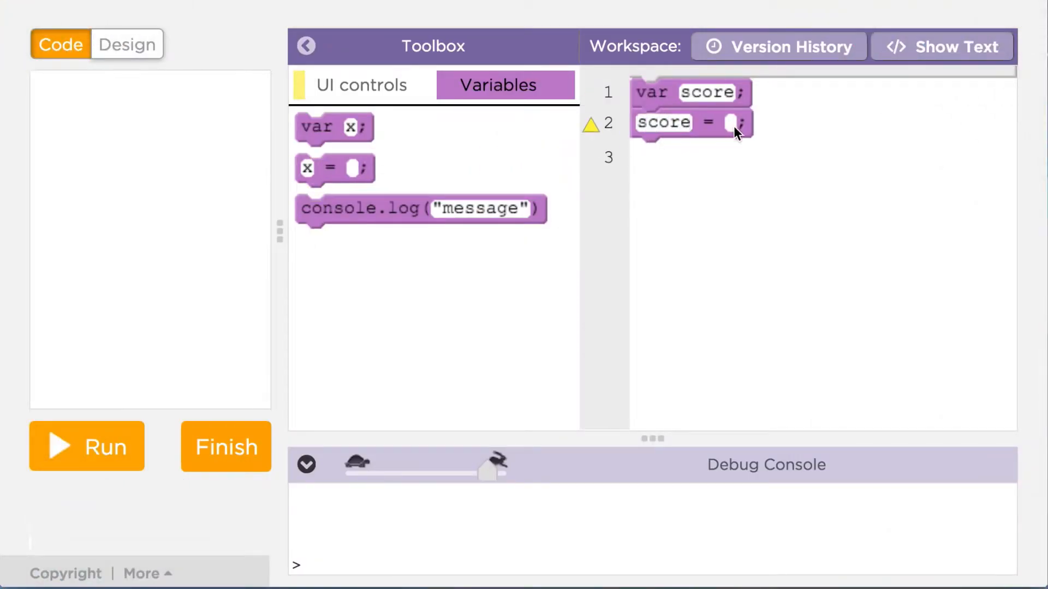
# Switch to text view and add score = 110; on line 3.
pyautogui.click(942, 46)
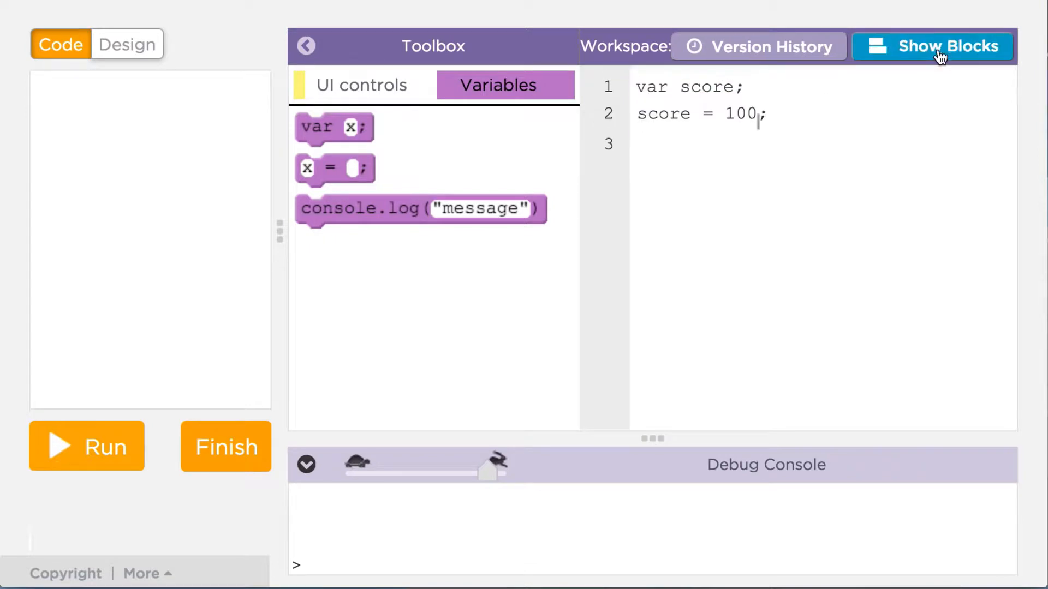
pyautogui.write('score')
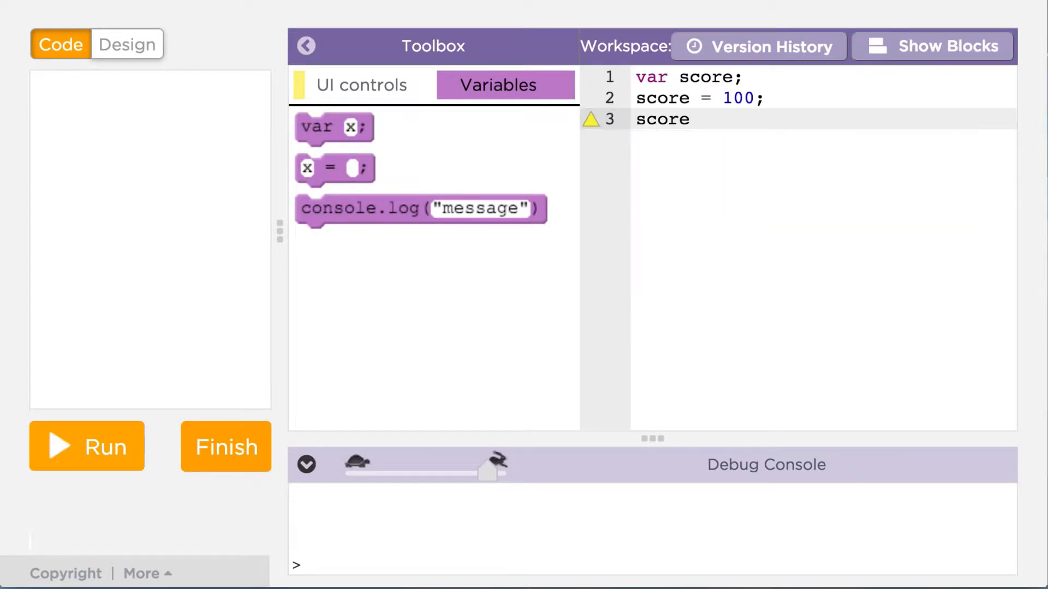
pyautogui.write('= 110')
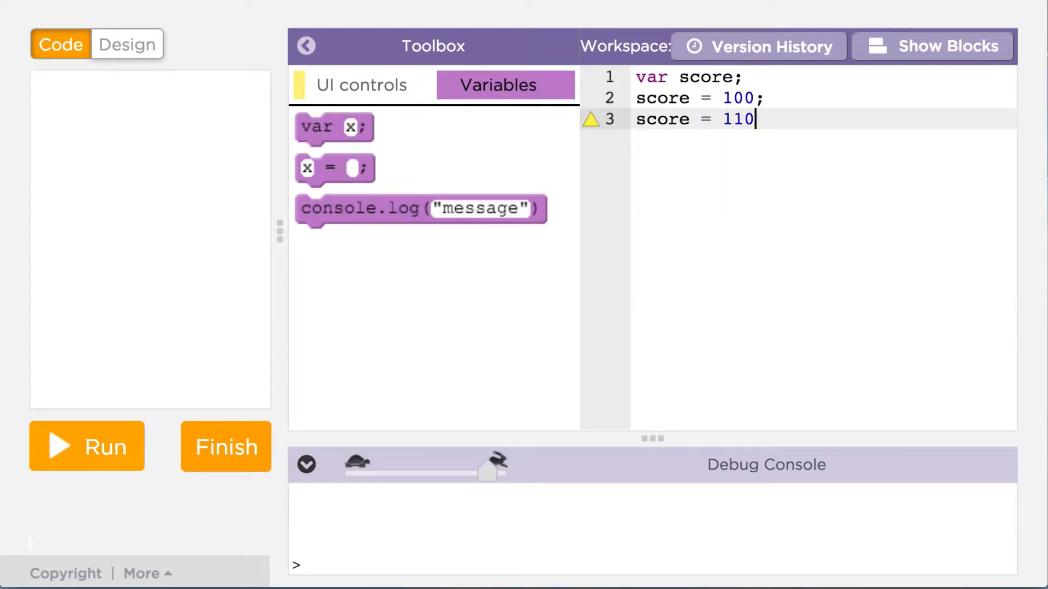
pyautogui.write(';')
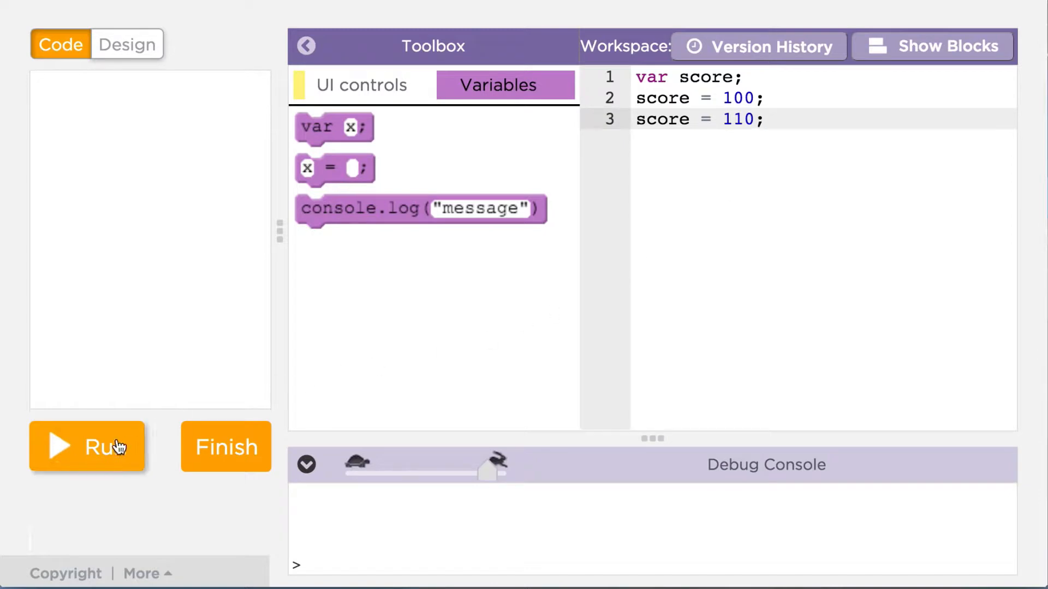
# Run the program reassigning score to 110, then reset it.
pyautogui.click(88, 447)
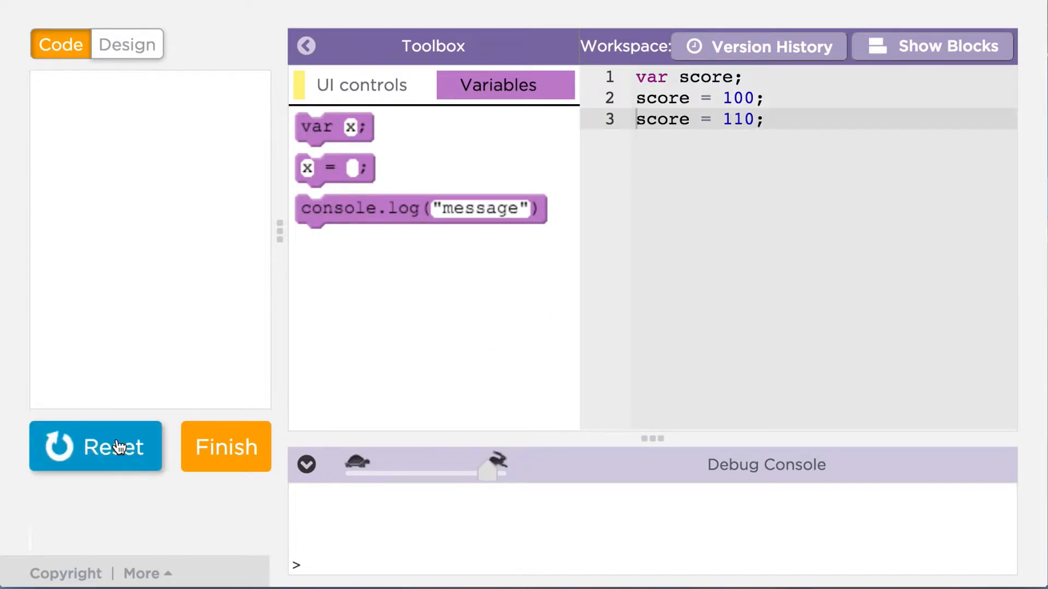
pyautogui.click(96, 447)
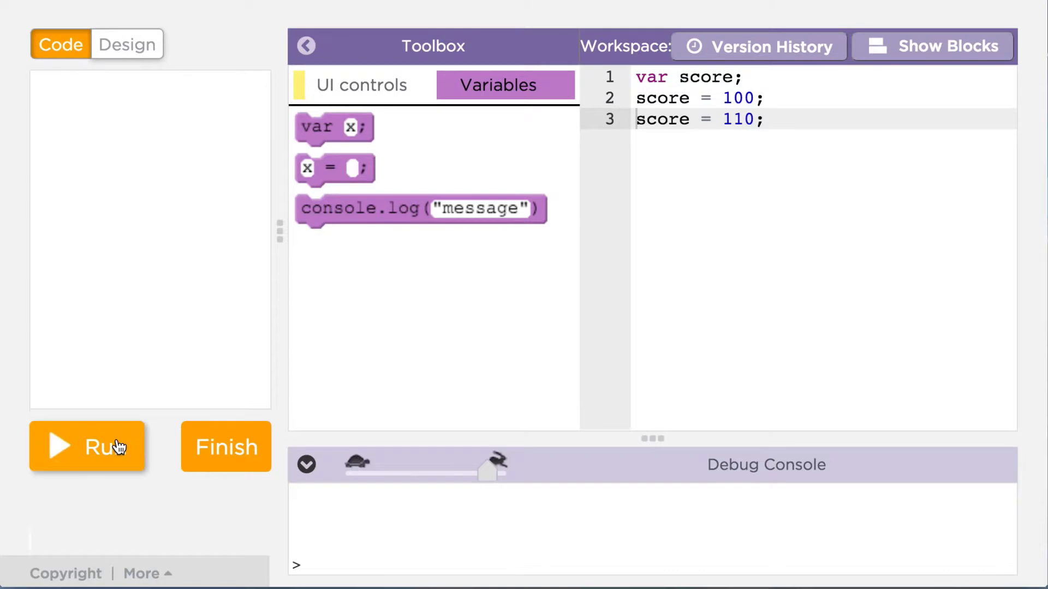
pyautogui.moveTo(451, 267)
pyautogui.write('write(scor);')
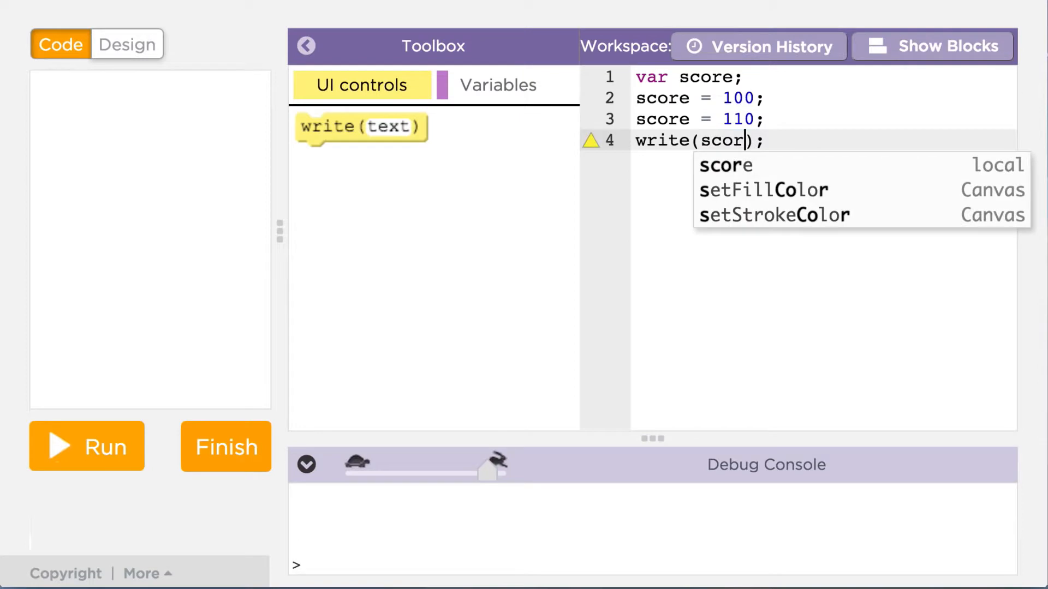
# Add console.log(score) from the toolbox, run to show 110, then reset.
pyautogui.click(498, 85)
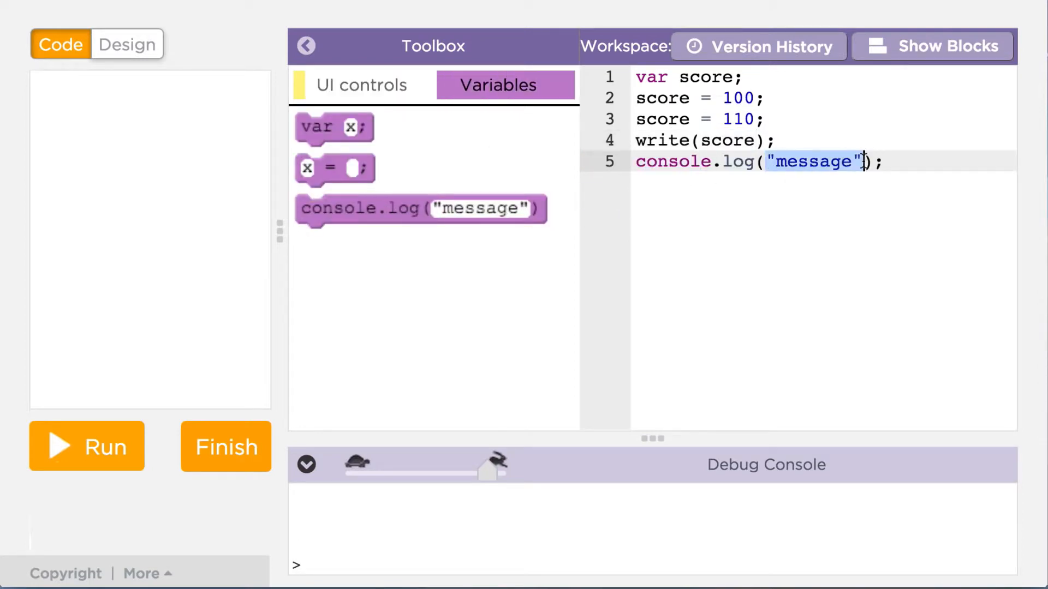
pyautogui.click(86, 446)
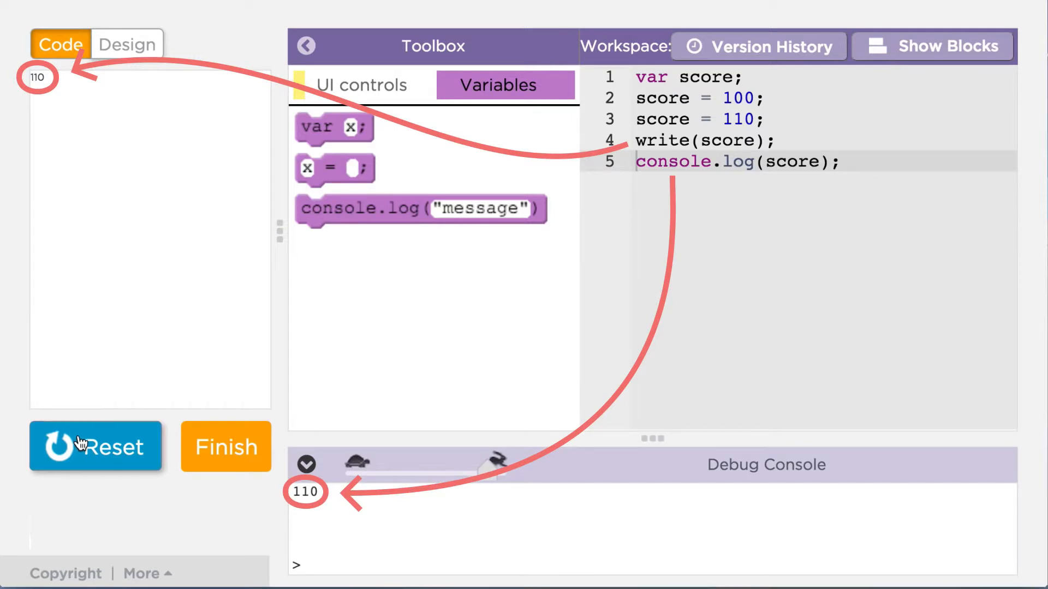
pyautogui.click(96, 447)
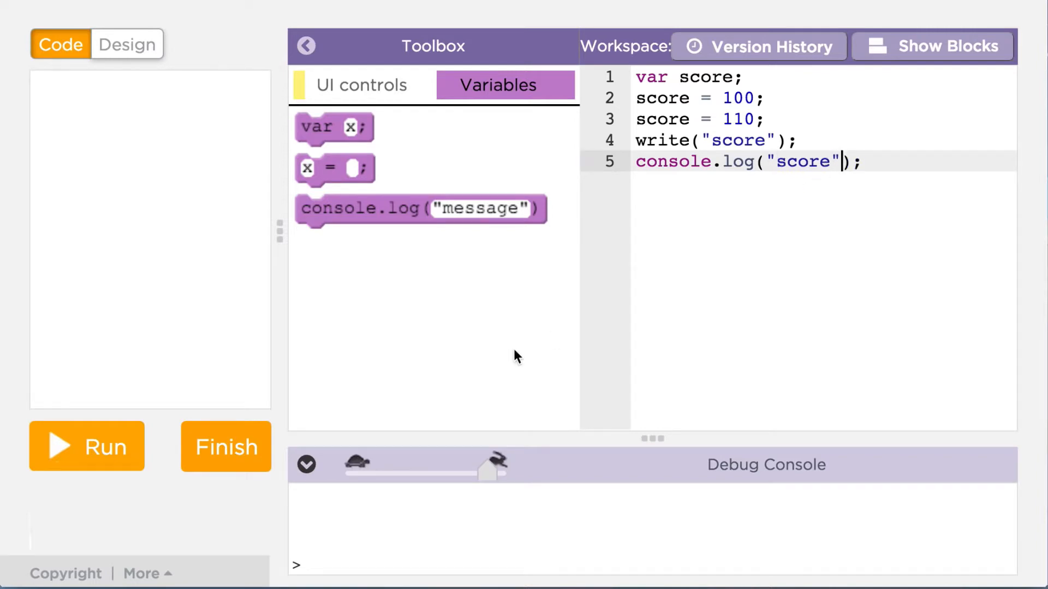
# Run the version passing quoted "score" and reset it.
pyautogui.click(87, 446)
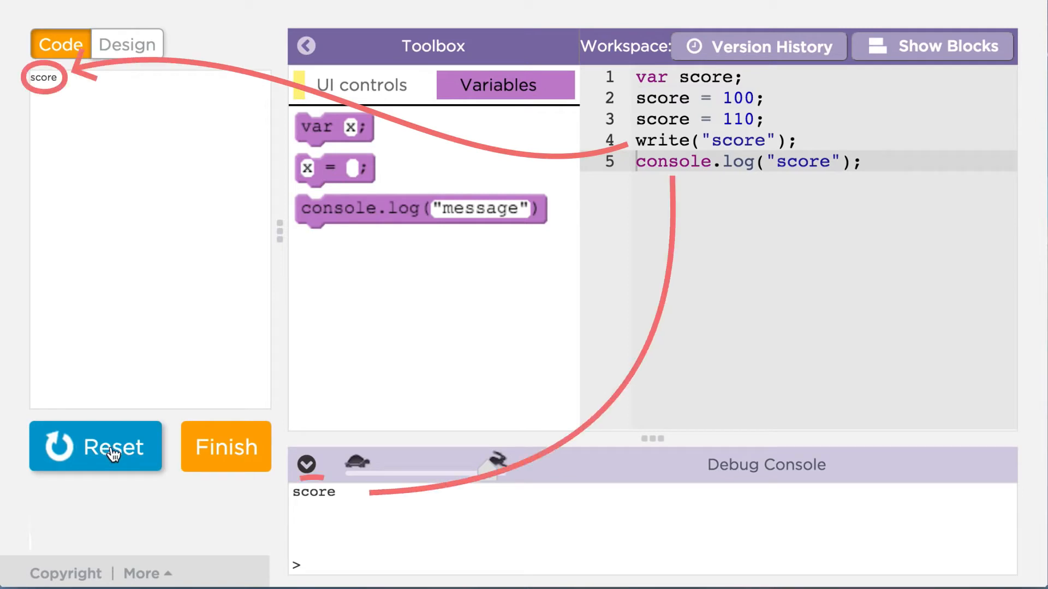
pyautogui.click(96, 447)
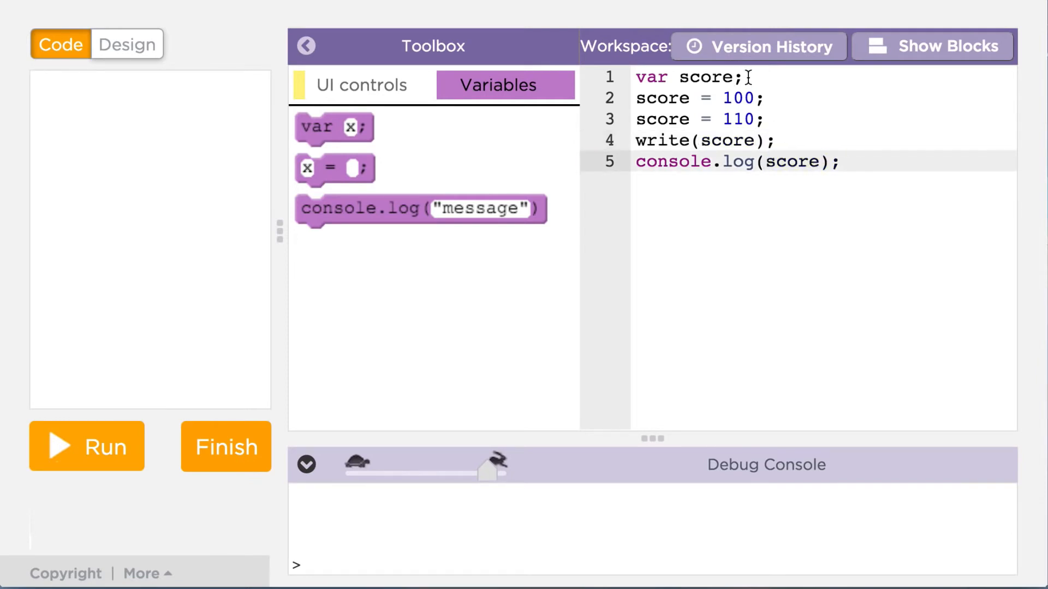
# Delete the var score declaration and run to get Unknown identifier score errors.
pyautogui.press('Backspace')
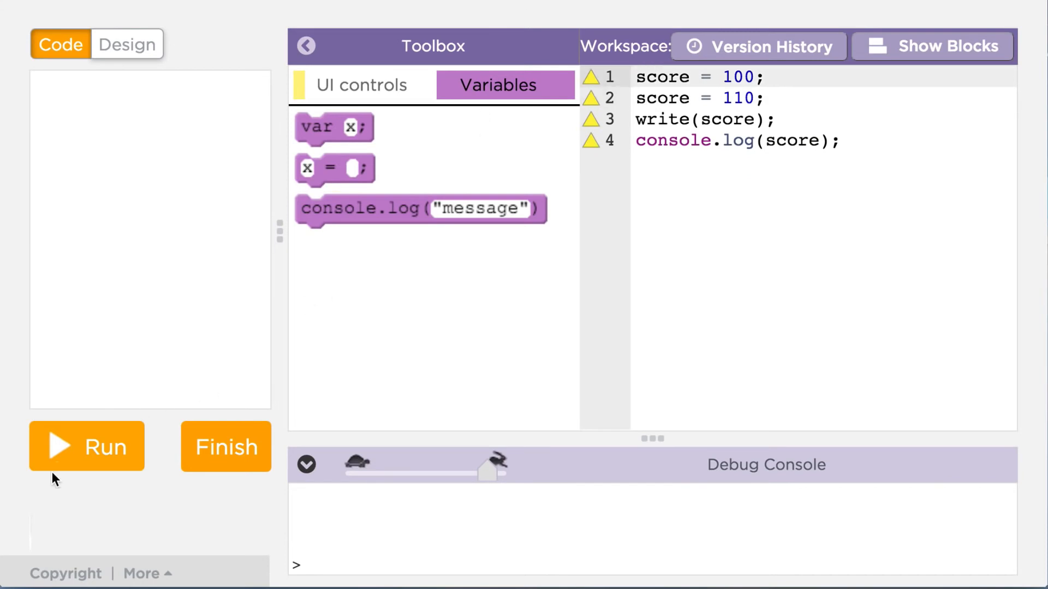
pyautogui.click(86, 447)
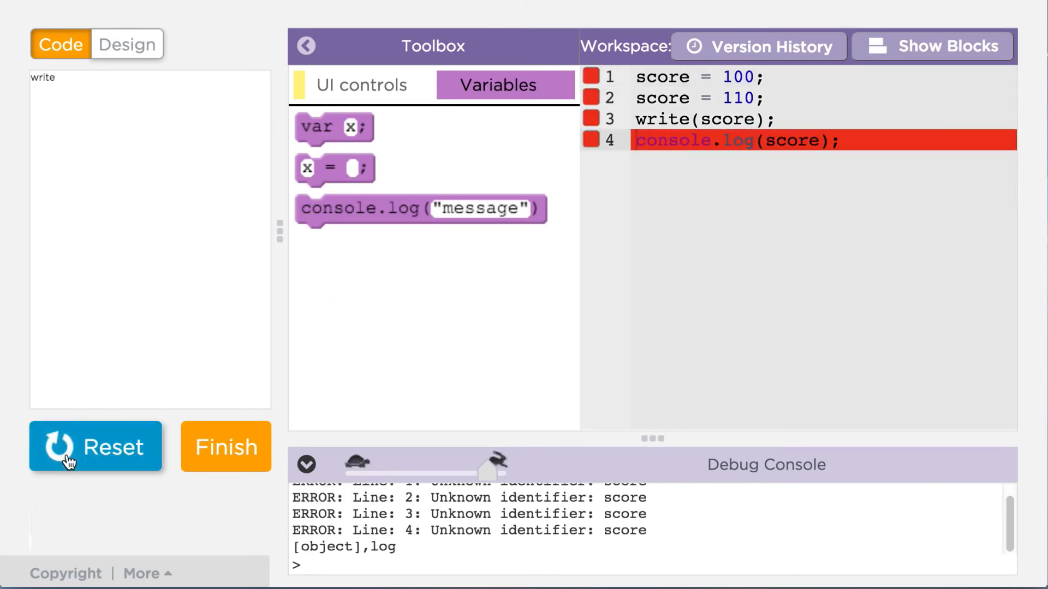